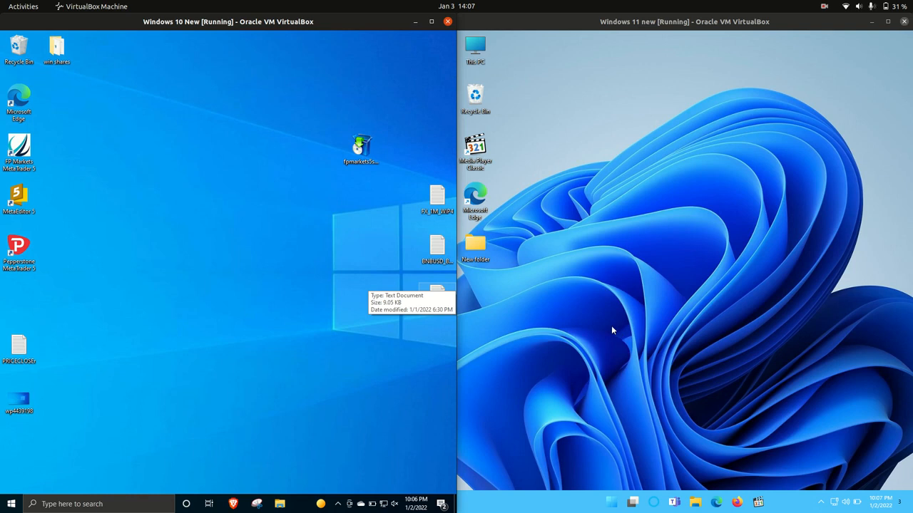
mouse_move(596, 319)
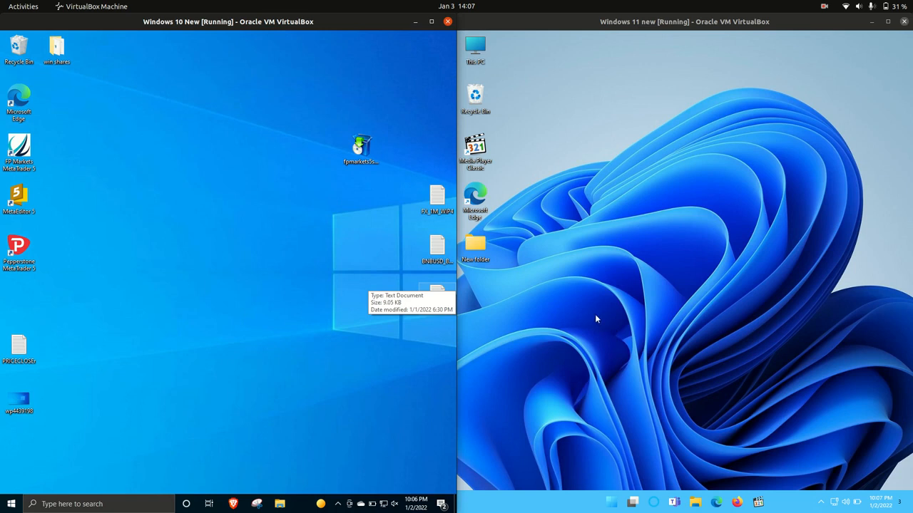
mouse_move(286, 284)
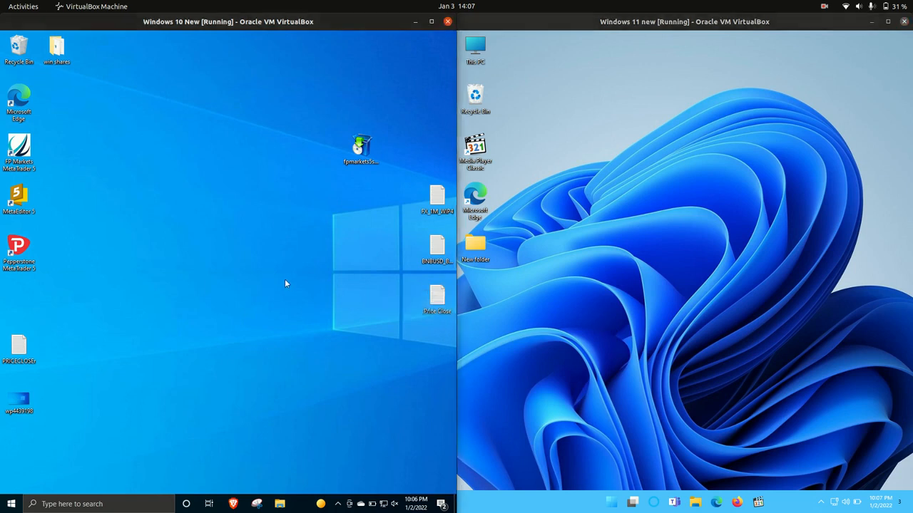
mouse_move(267, 185)
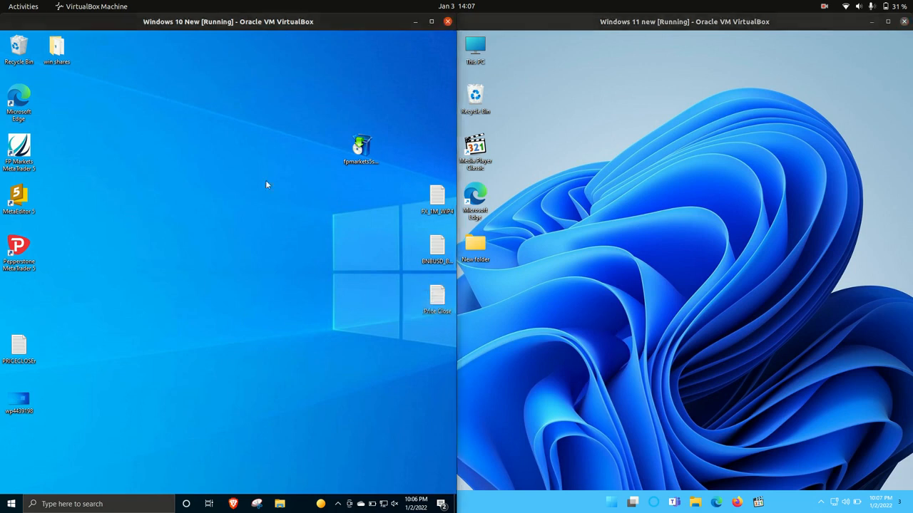
mouse_move(704, 382)
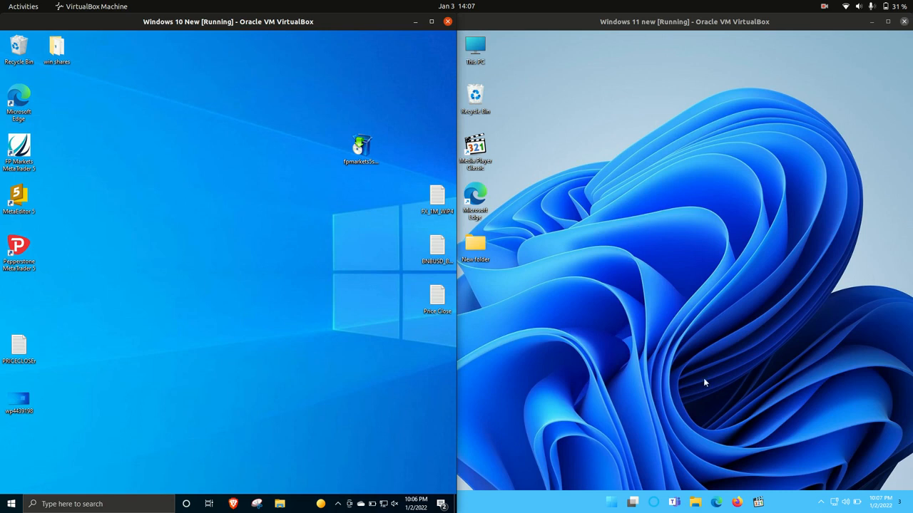
mouse_move(719, 223)
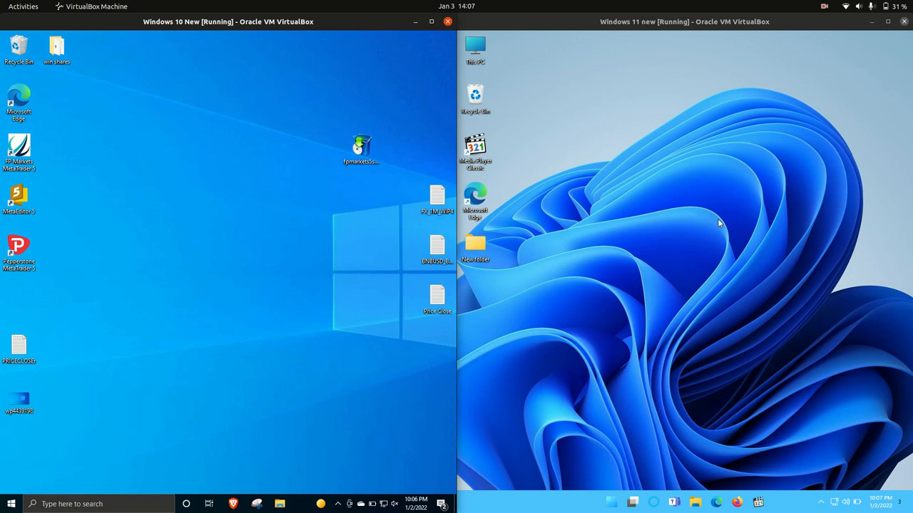
mouse_move(306, 404)
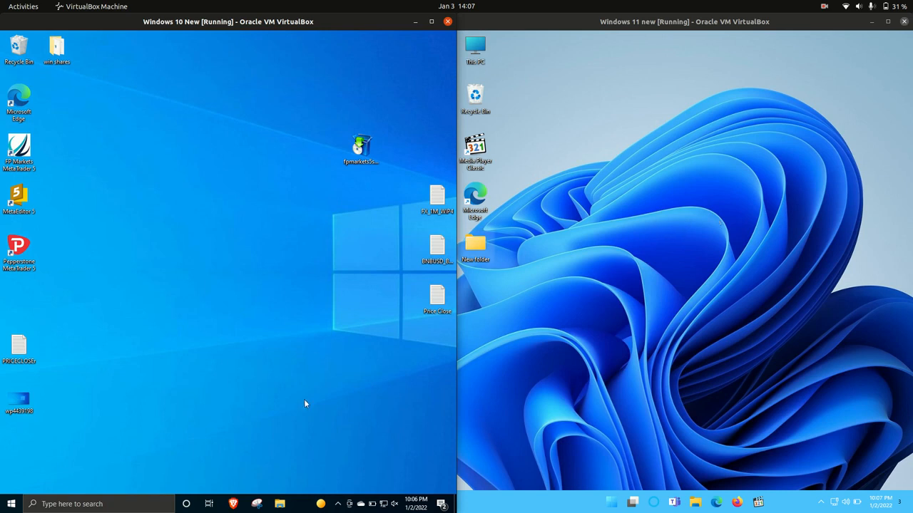
Launch Task Manager in the Windows 10 guest from the taskbar context menu
right_click(300, 504)
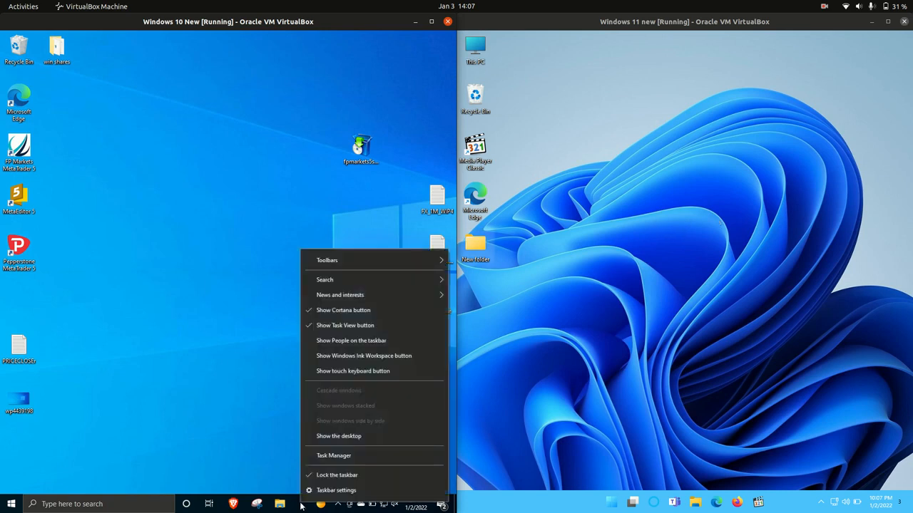
mouse_move(334, 455)
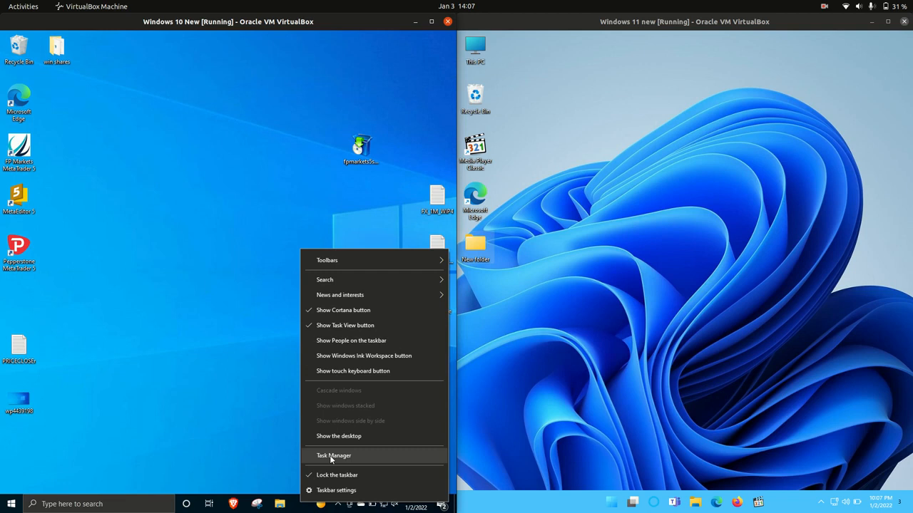
left_click(330, 455)
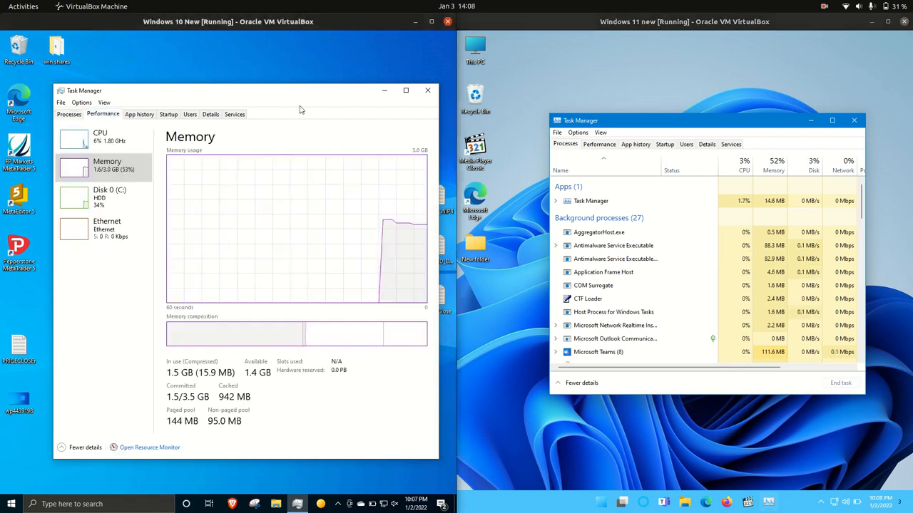
Switch the Windows 11 Task Manager to Performance to show its CPU graph
left_click(592, 147)
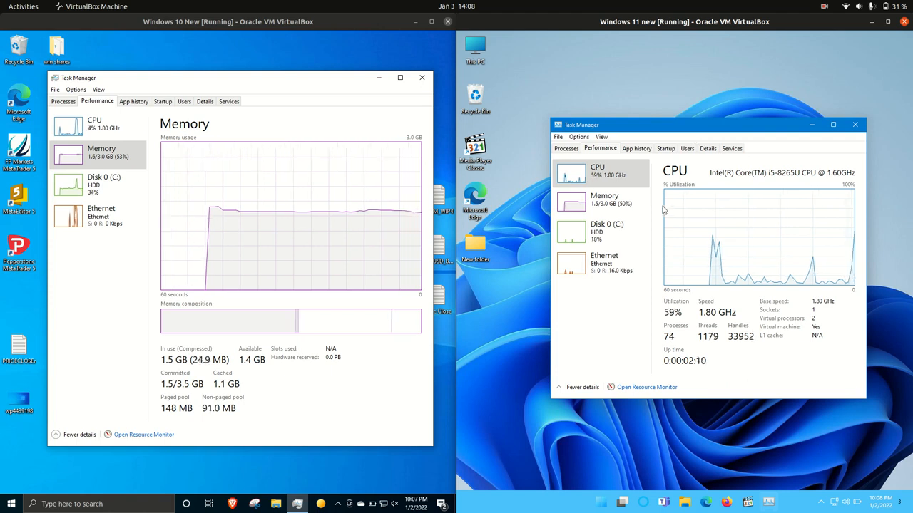
Compare the CPU graphs of both guests, then return both Task Managers to the memory usage graphs
left_click(603, 199)
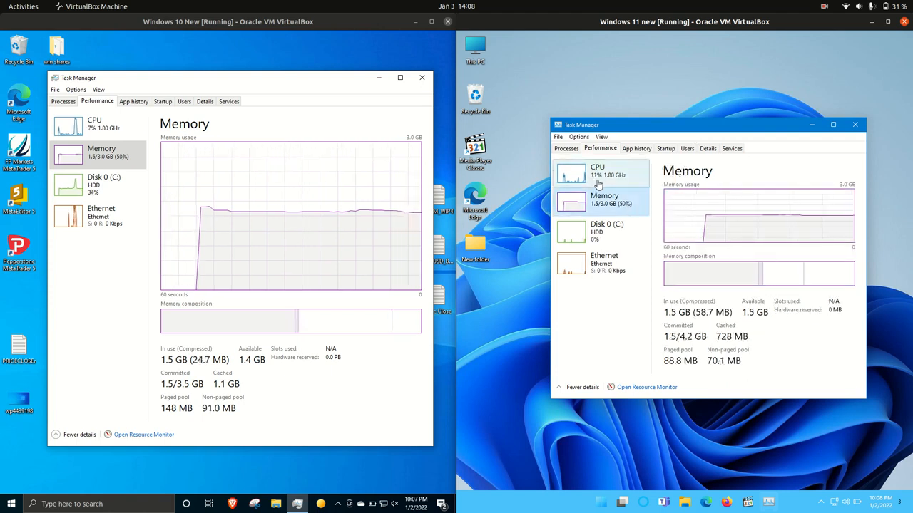
left_click(94, 125)
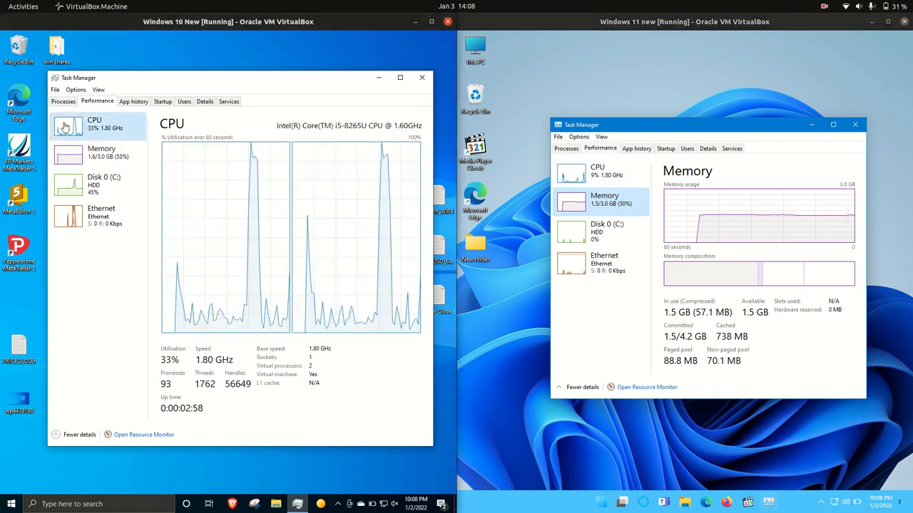
left_click(596, 171)
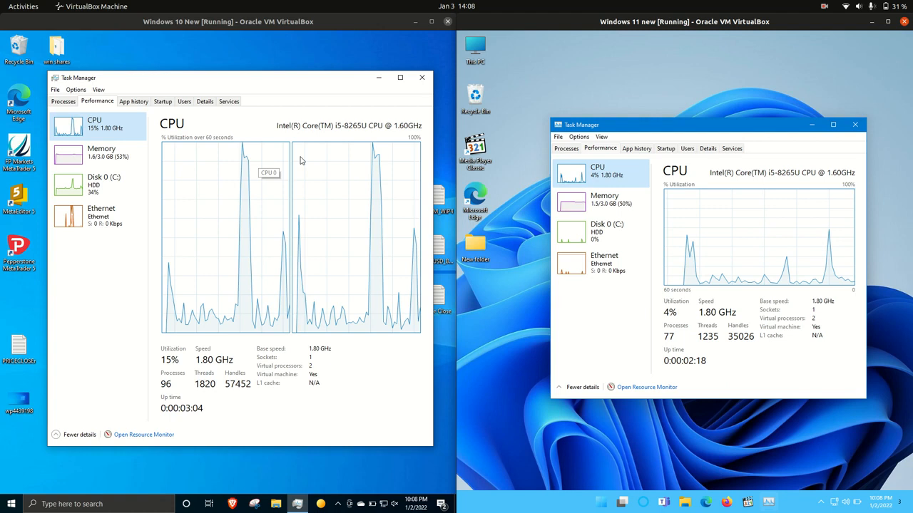
right_click(592, 173)
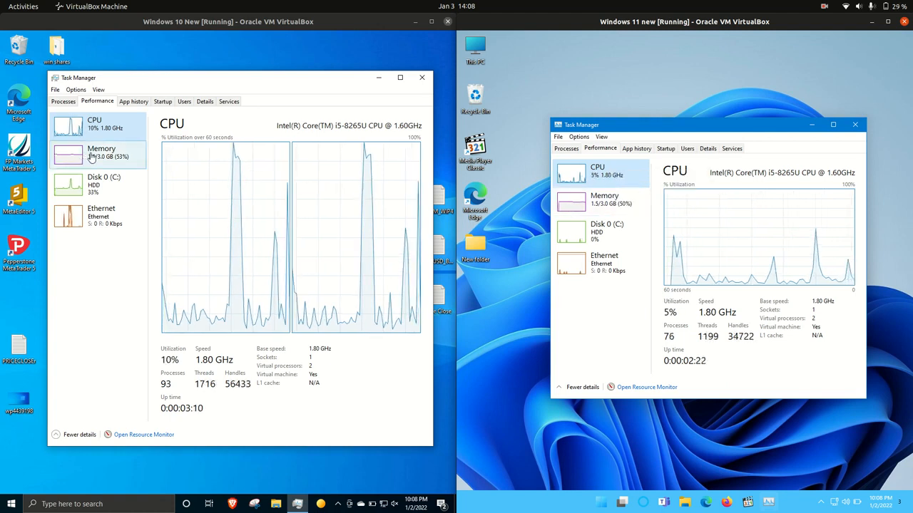
left_click(601, 202)
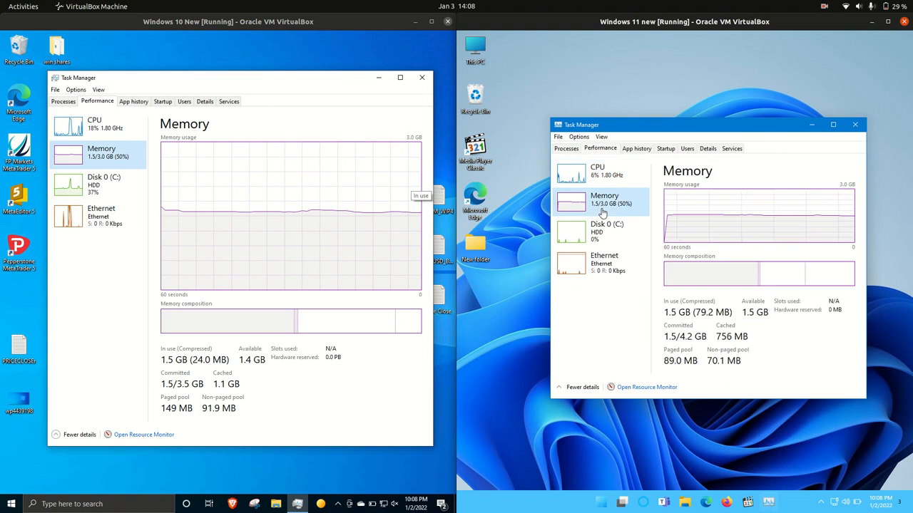